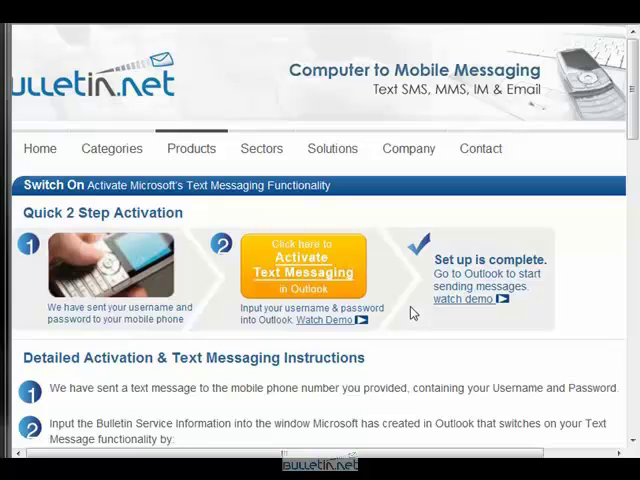
{"action": "mouse_move", "coordinate": [390, 288]}
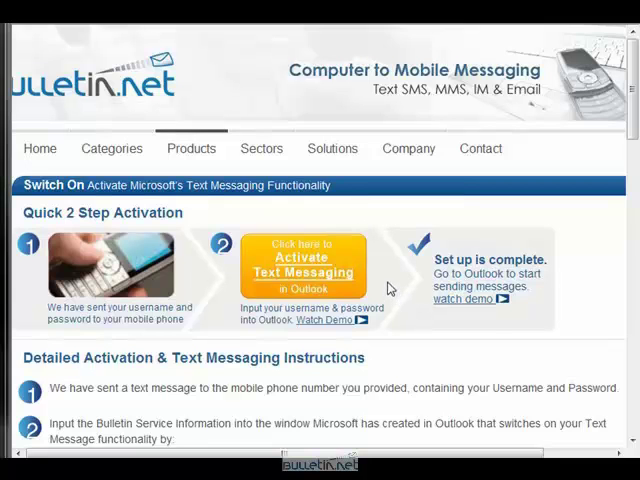
{"action": "mouse_move", "coordinate": [348, 294]}
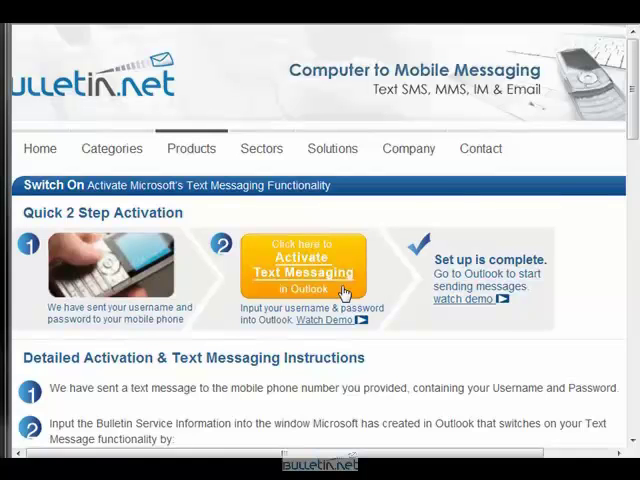
- Activate text messaging, allowing the website to launch Outlook and agreeing to add the web service account
{"action": "left_click", "coordinate": [304, 268]}
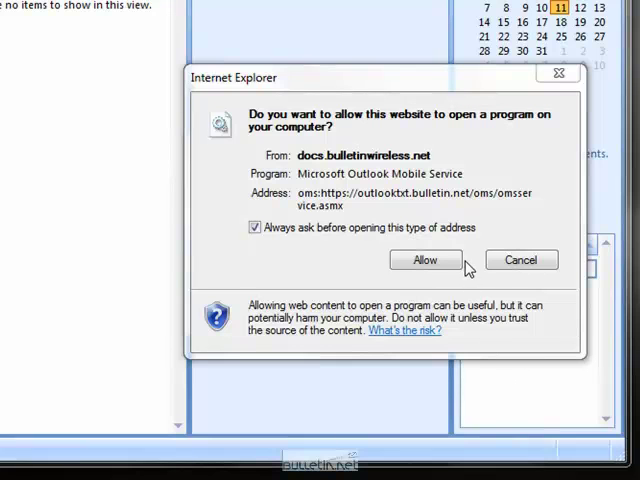
{"action": "left_click", "coordinate": [424, 260]}
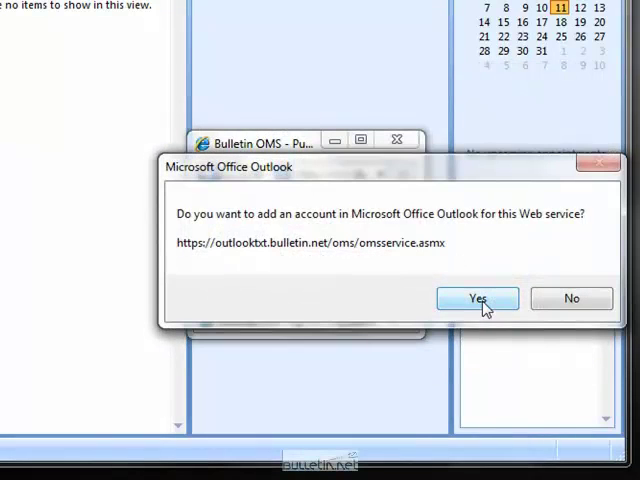
{"action": "left_click", "coordinate": [476, 298]}
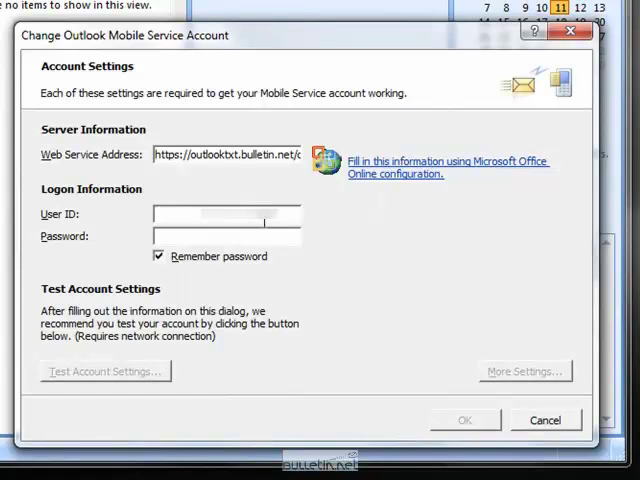
{"action": "type", "text": "194142"}
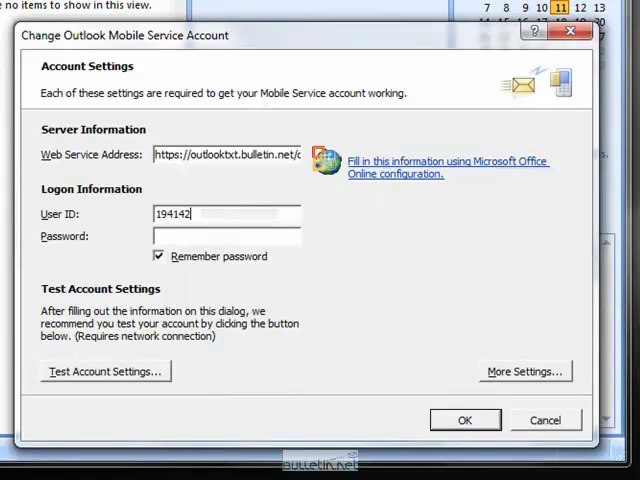
{"action": "type", "text": "19"}
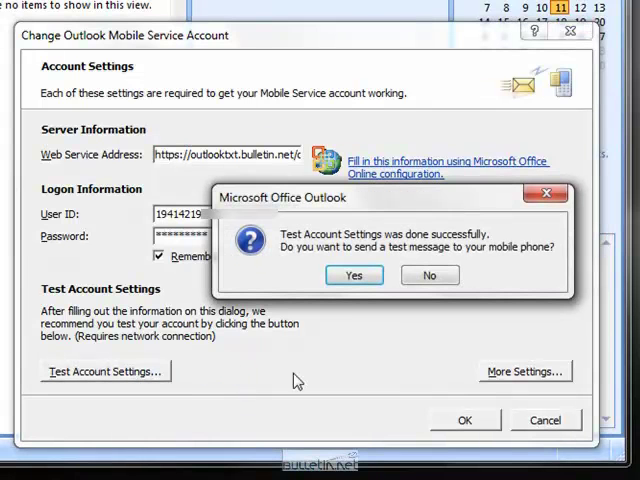
{"action": "mouse_move", "coordinate": [354, 276]}
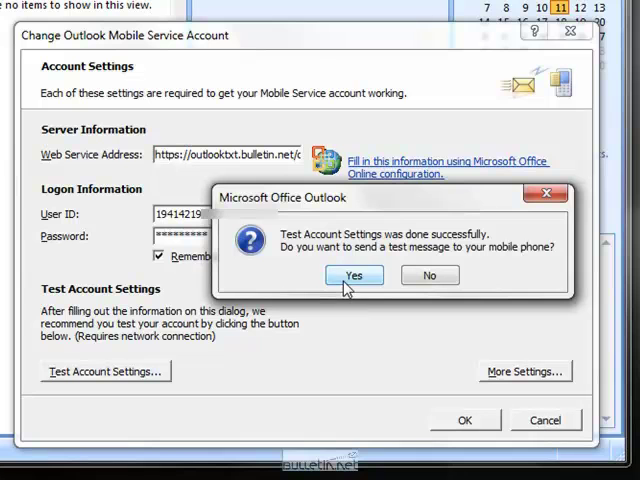
- Confirm sending a test message to the phone after the account test succeeds
{"action": "left_click", "coordinate": [352, 276]}
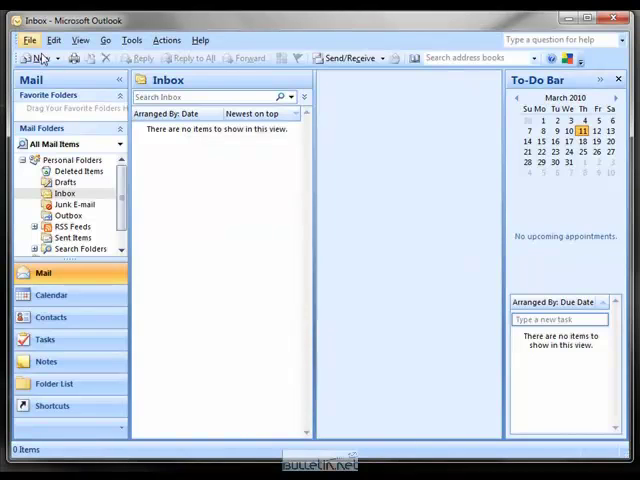
- Start a new blank Text Message from the New item list
{"action": "left_click", "coordinate": [36, 56]}
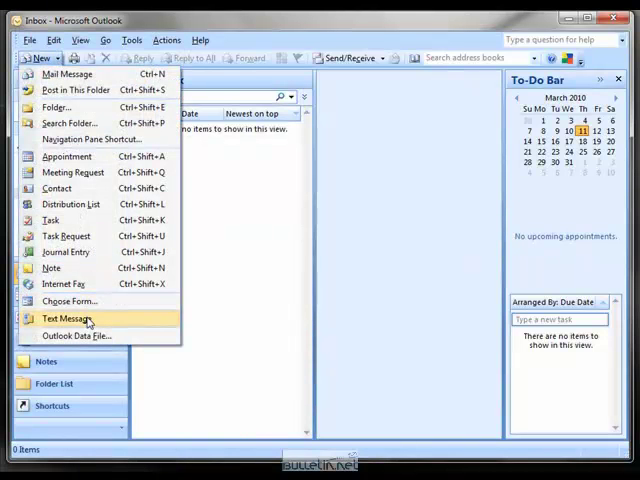
{"action": "mouse_move", "coordinate": [112, 328]}
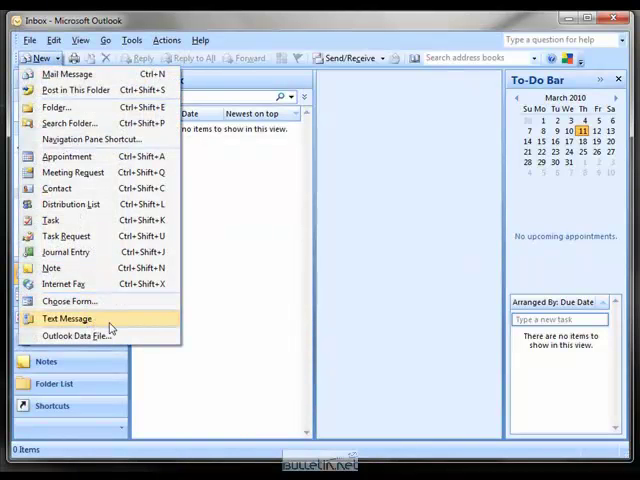
{"action": "left_click", "coordinate": [68, 318]}
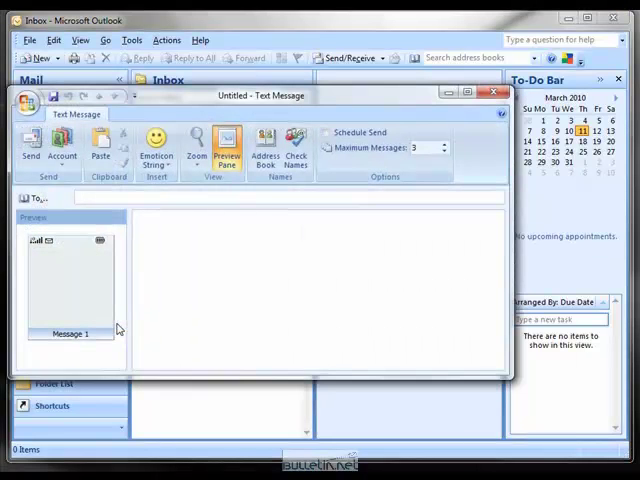